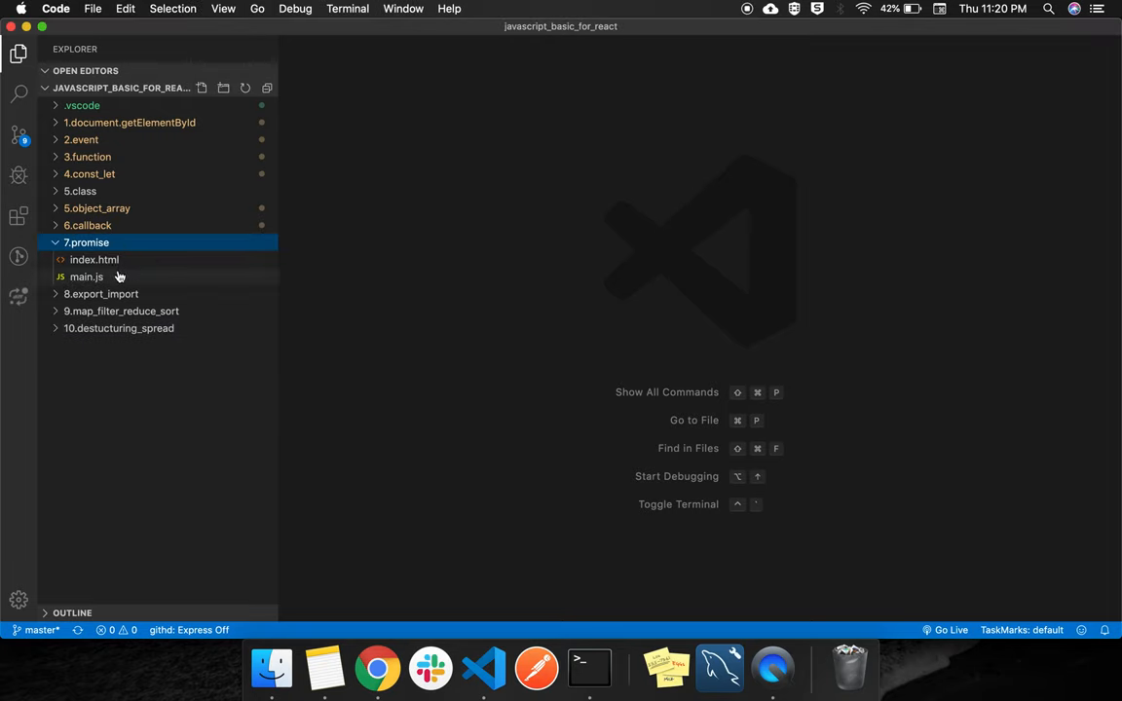
# Open main.js from the 7.promise folder in the editor
pyautogui.click(86, 276)
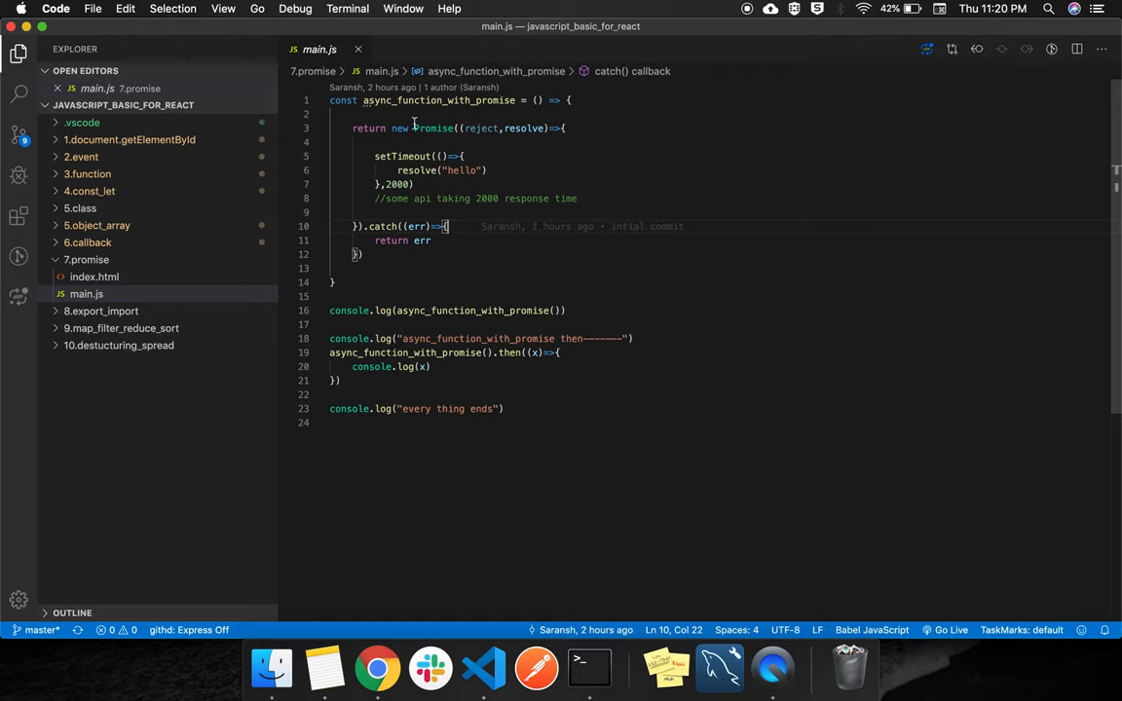
pyautogui.moveTo(374, 156); pyautogui.dragTo(574, 199)
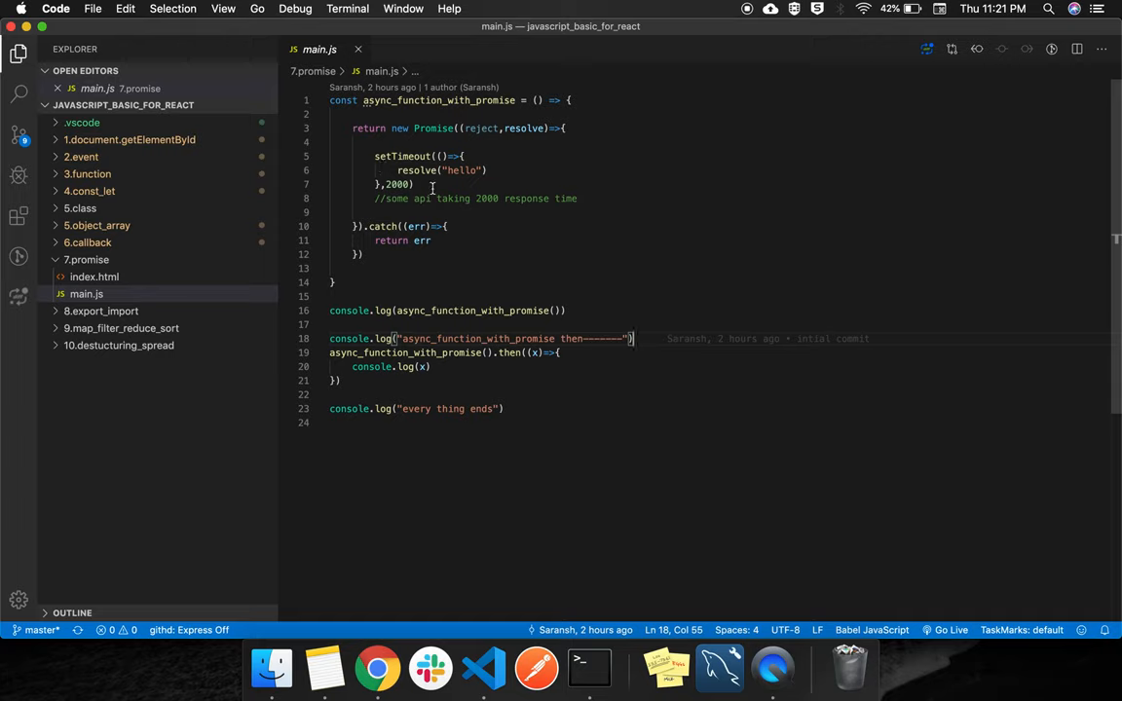
pyautogui.moveTo(577, 201)
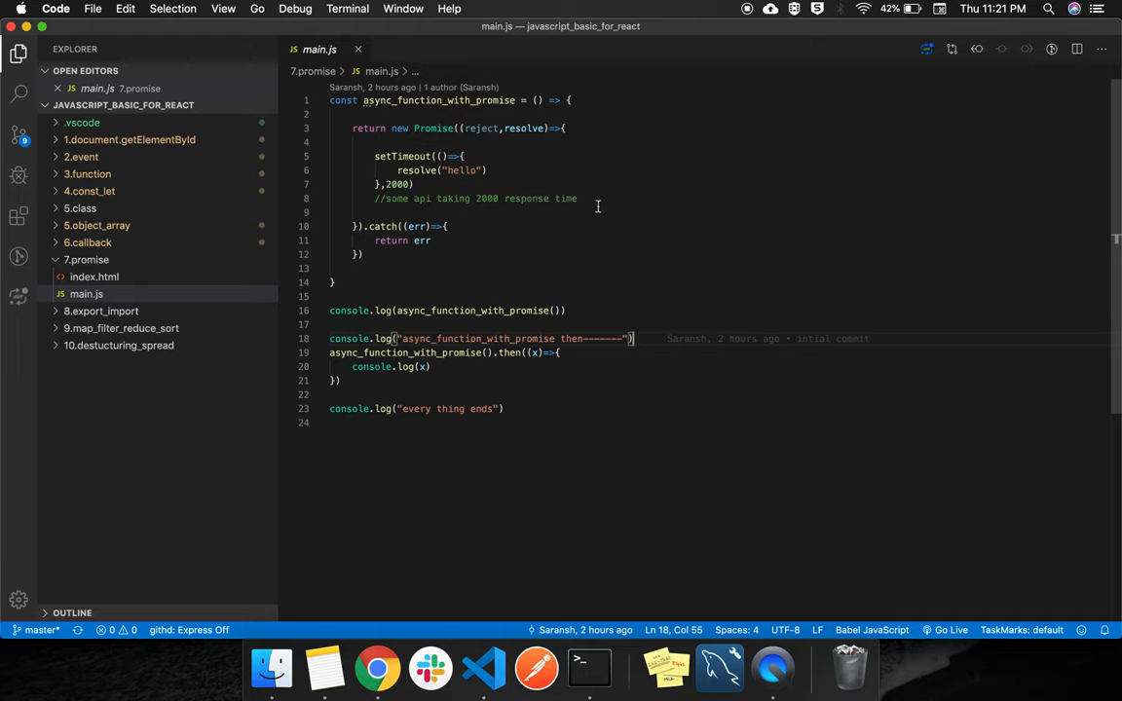
pyautogui.moveTo(432, 129)
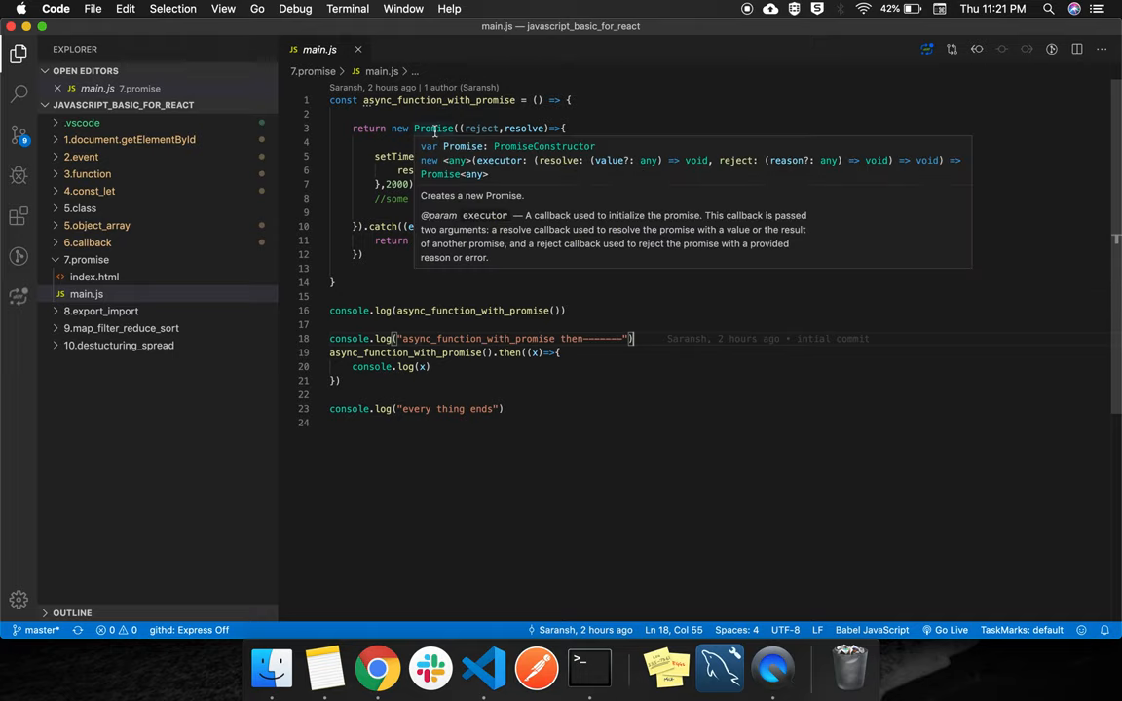
pyautogui.moveTo(379, 128)
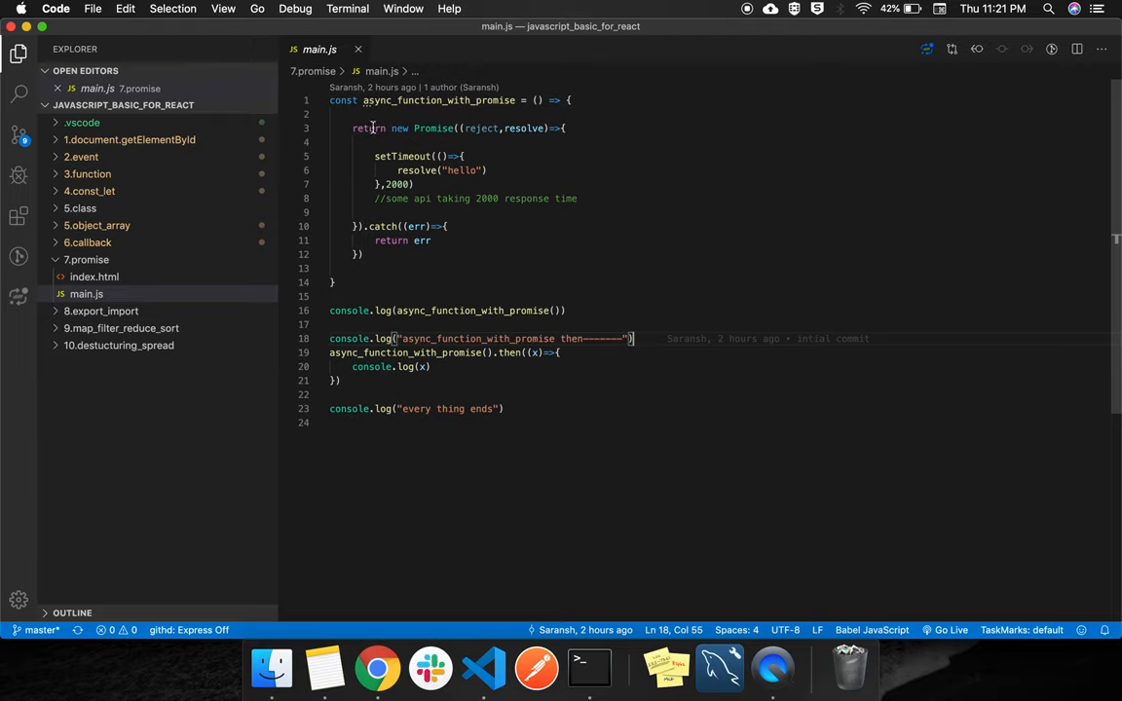
pyautogui.doubleClick(483, 129)
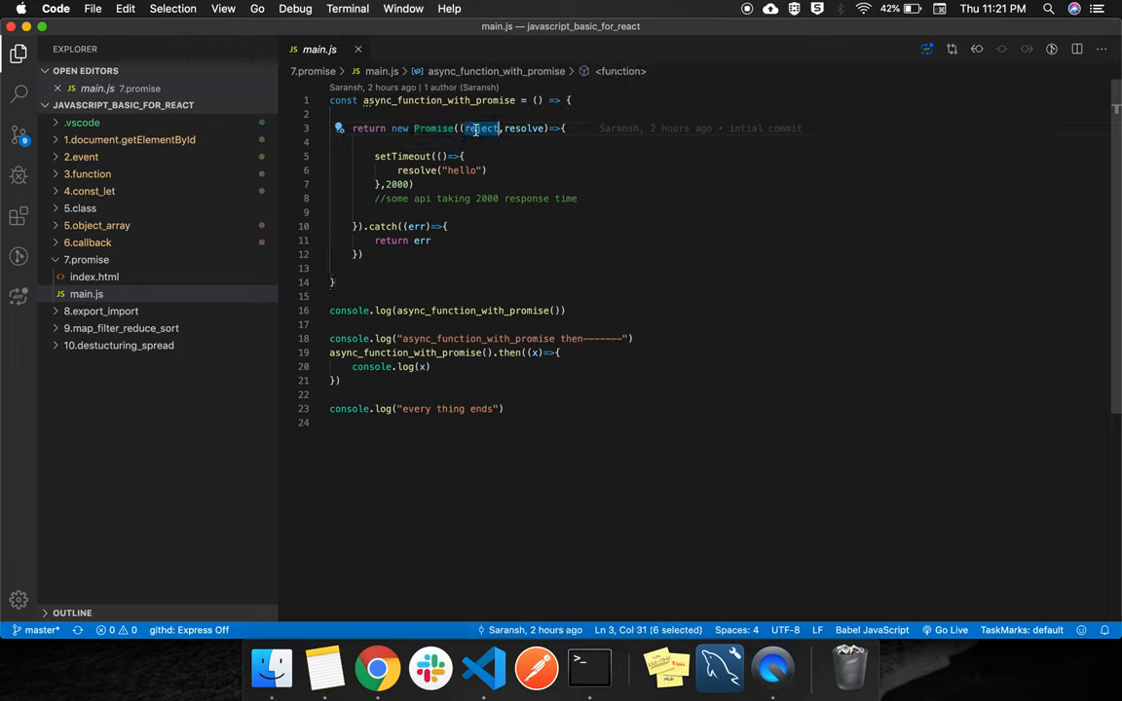
pyautogui.moveTo(483, 129)
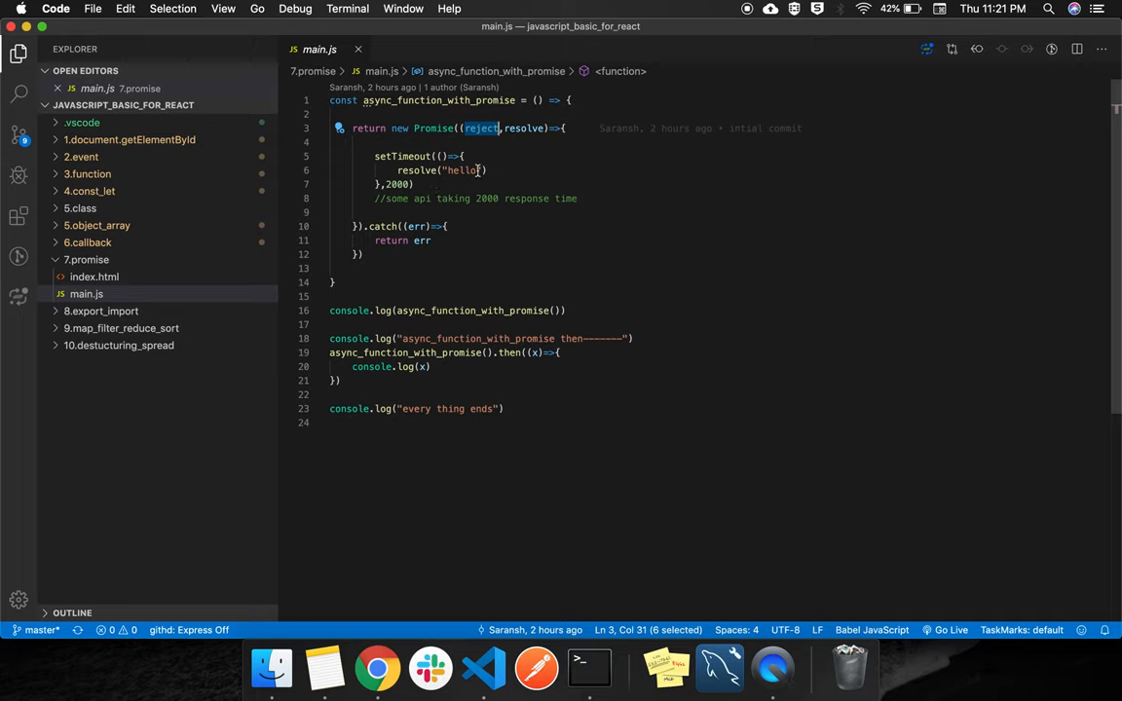
pyautogui.moveTo(520, 199)
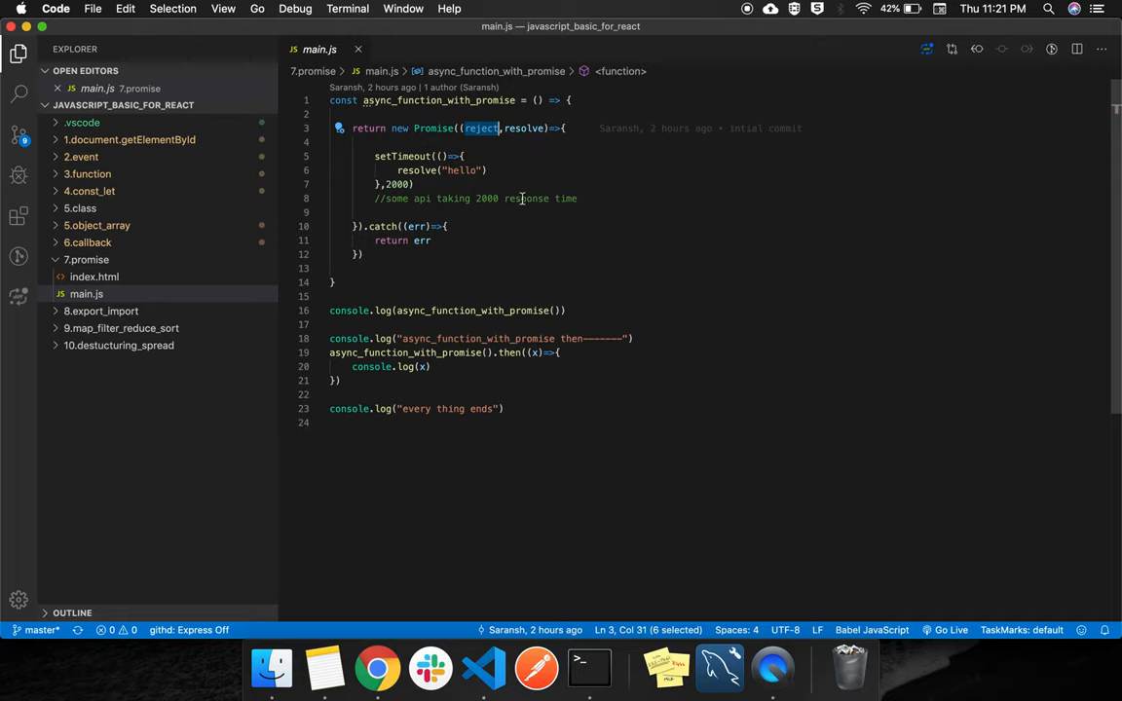
pyautogui.doubleClick(526, 129)
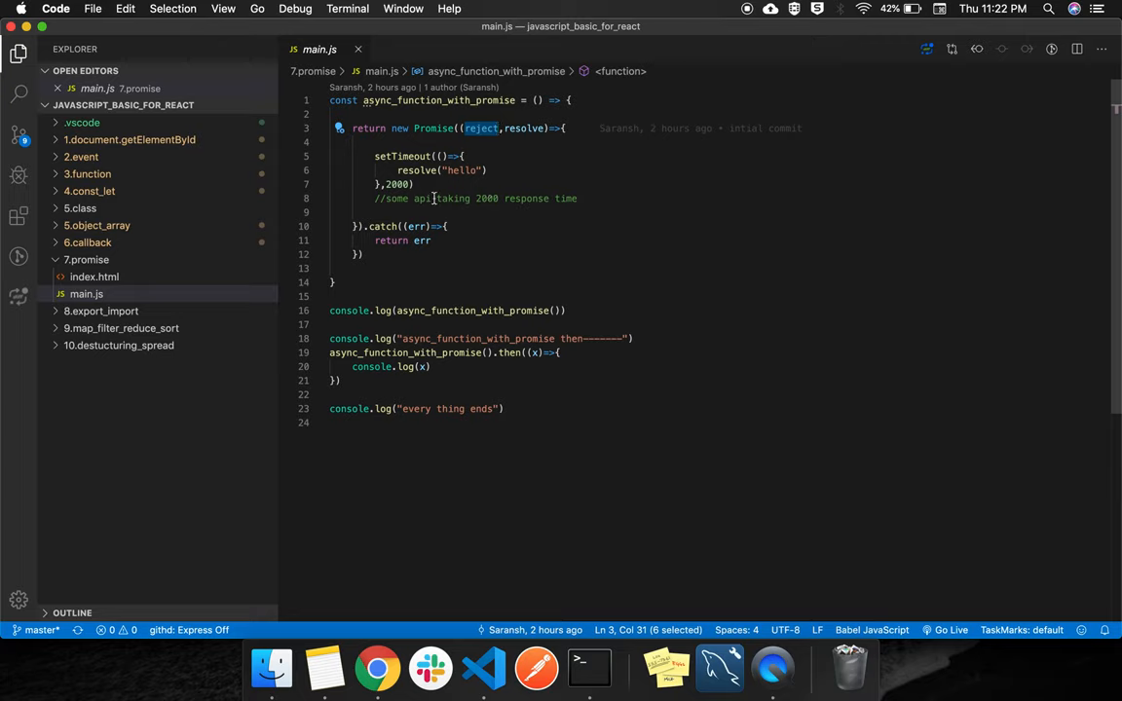
pyautogui.moveTo(394, 226)
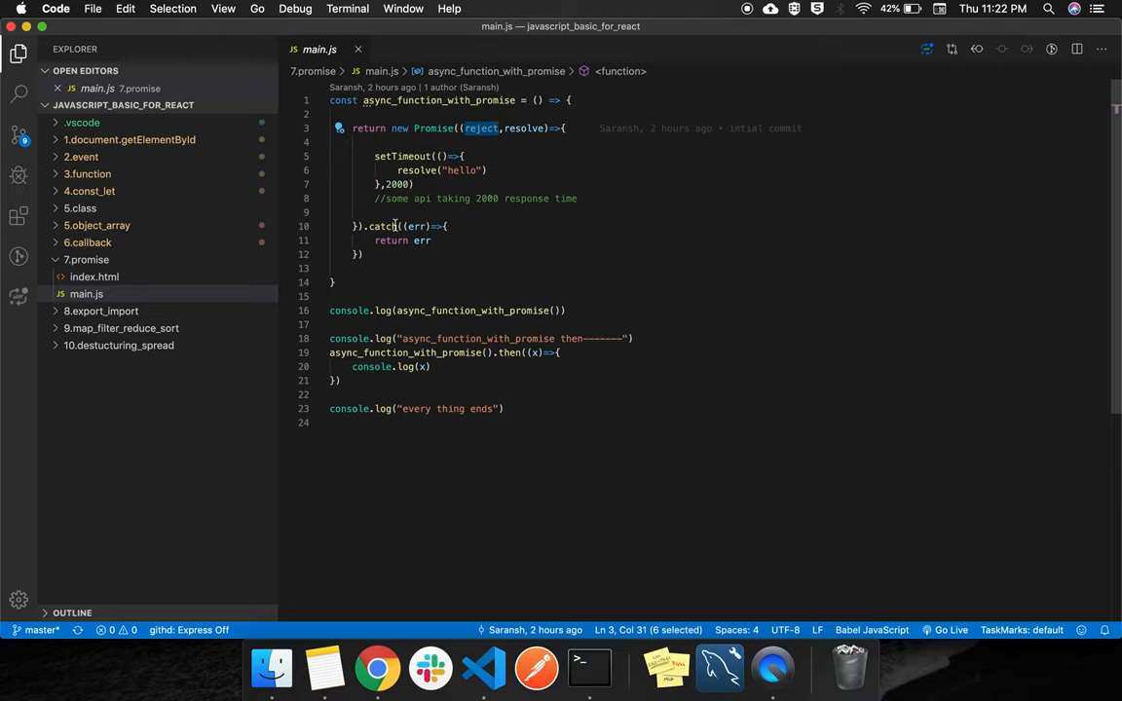
pyautogui.moveTo(420, 226)
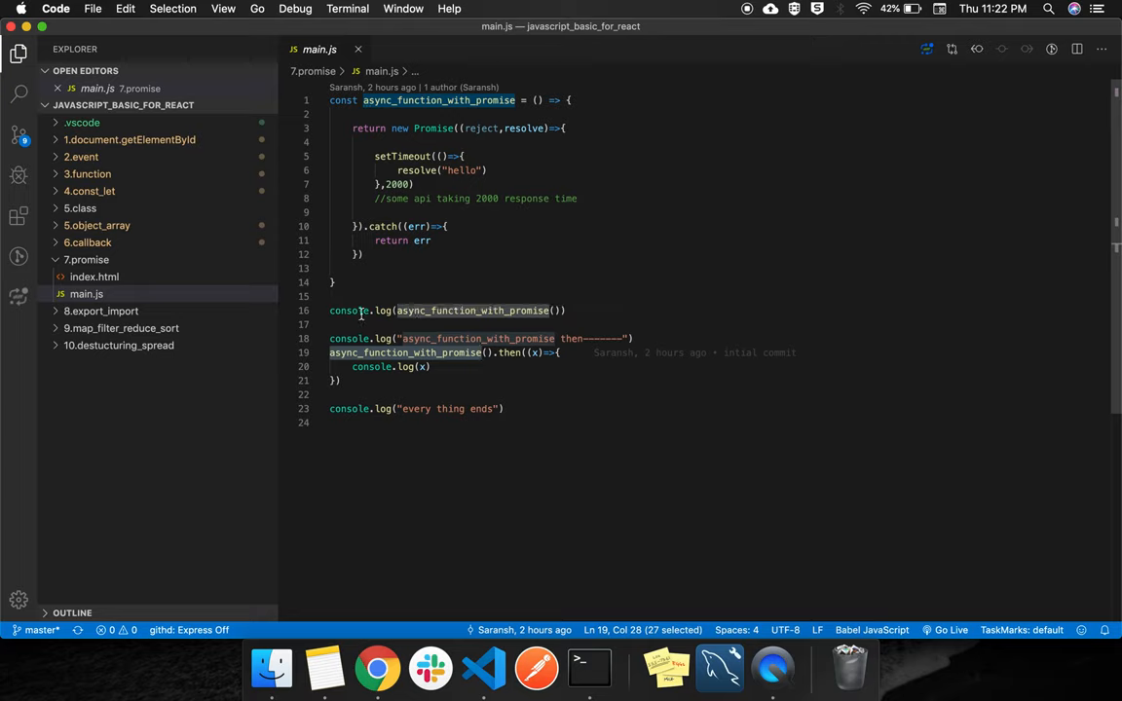
pyautogui.moveTo(503, 309)
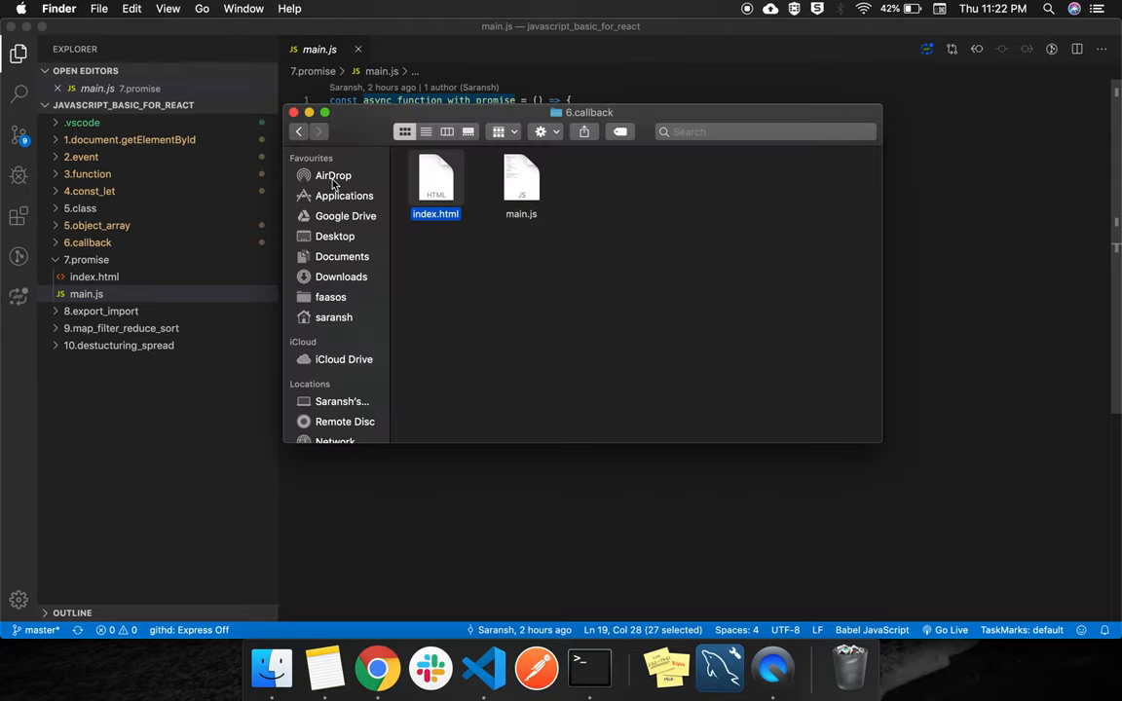
# Navigate Finder up to javascript_basic_for_react and into the 7.promise folder
pyautogui.click(298, 132)
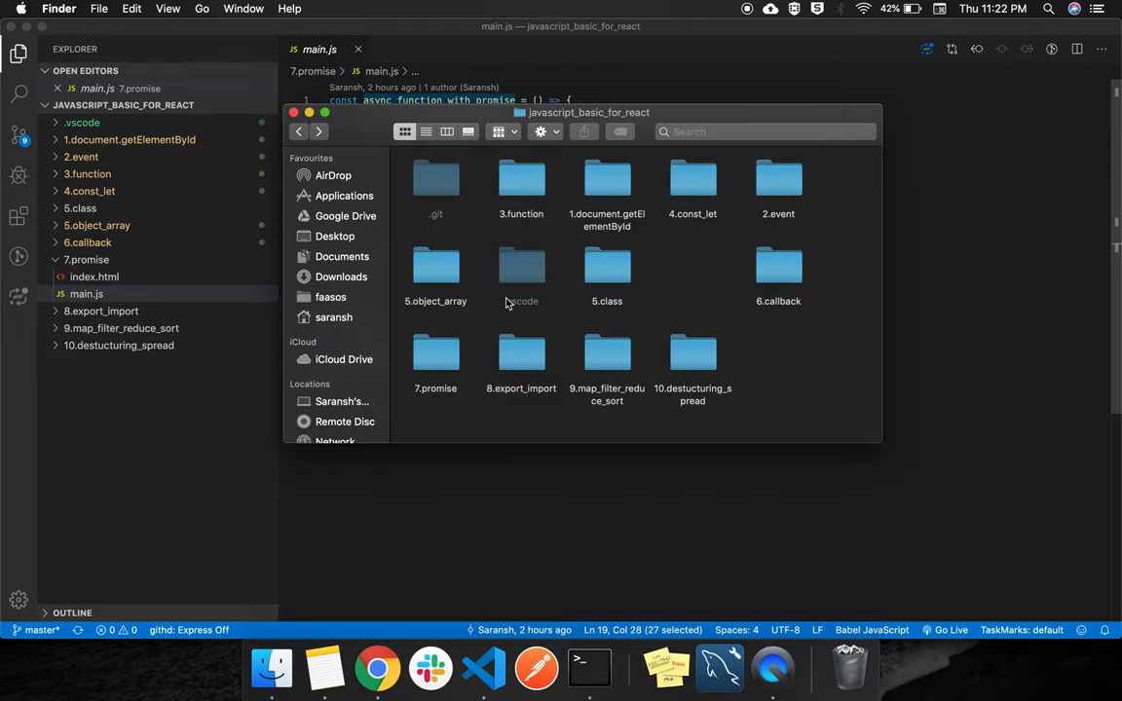
pyautogui.click(373, 668)
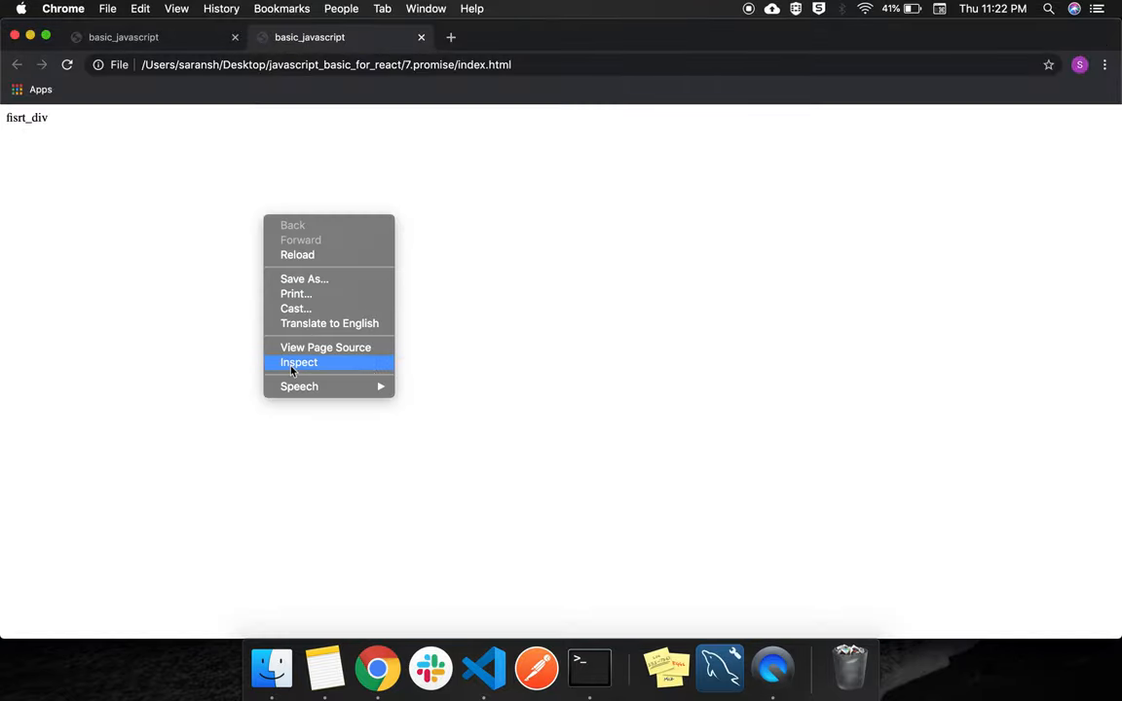
# Inspect the page's console showing the Promise, both log lines, then 'hello' last
pyautogui.click(300, 362)
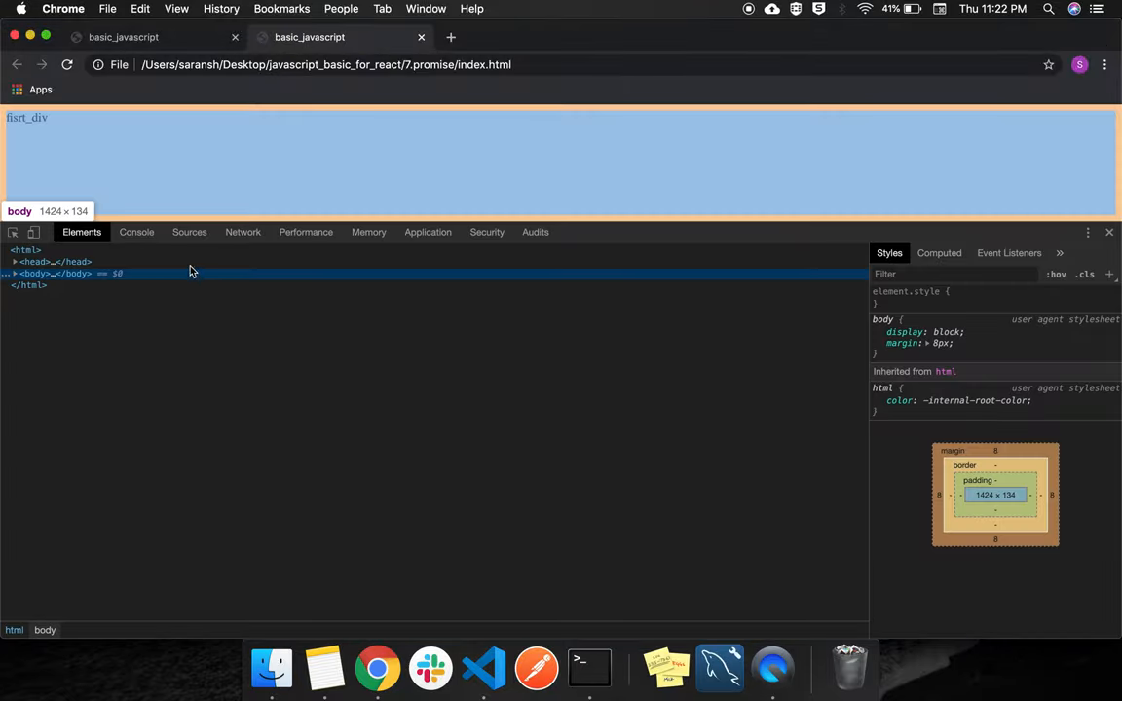
pyautogui.click(136, 231)
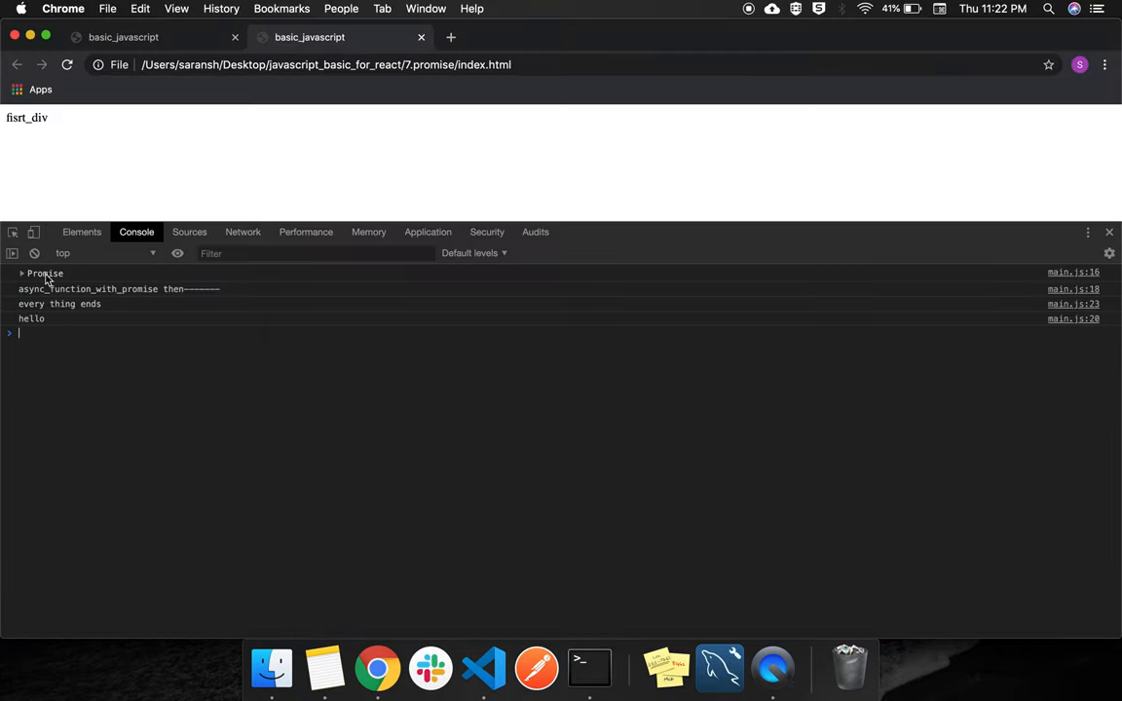
pyautogui.click(482, 670)
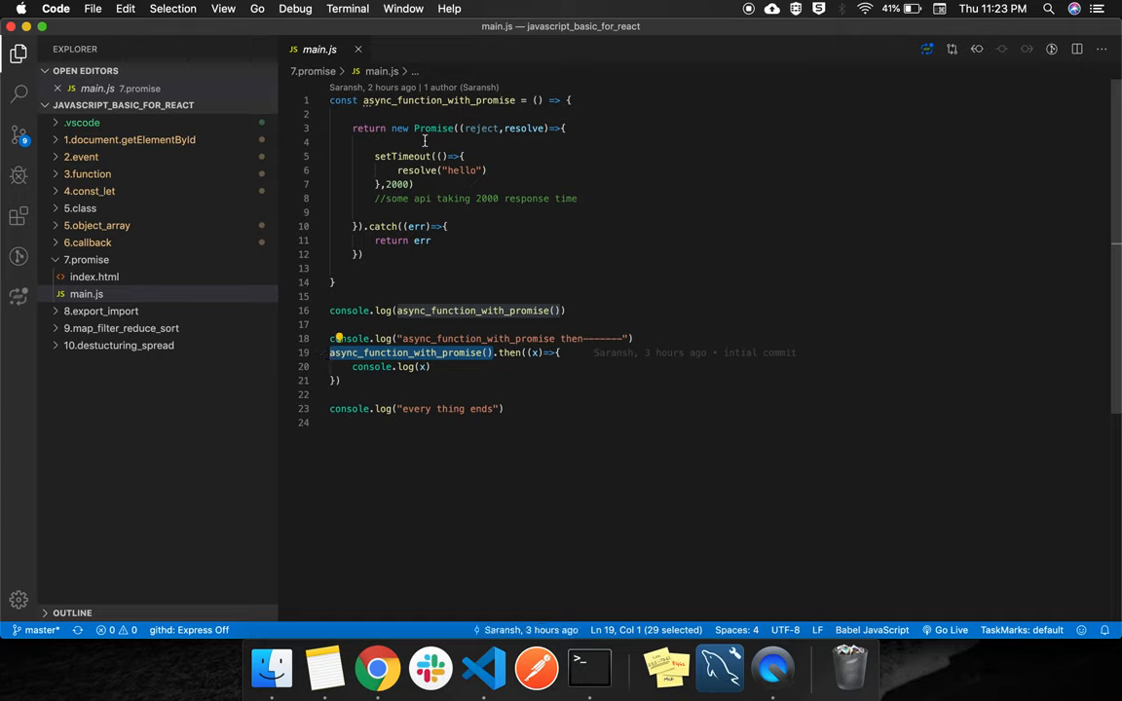
pyautogui.moveTo(444, 140)
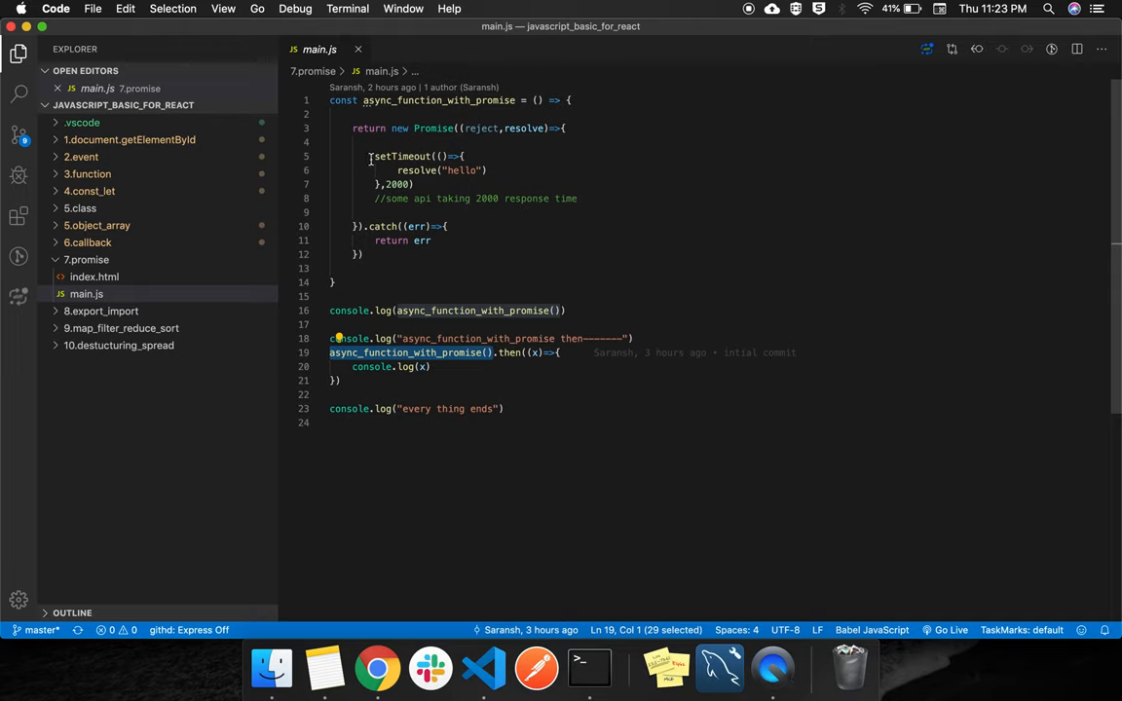
# Highlight the .then() call block in main.js, then return to Chrome's console
pyautogui.moveTo(370, 156); pyautogui.dragTo(577, 199)
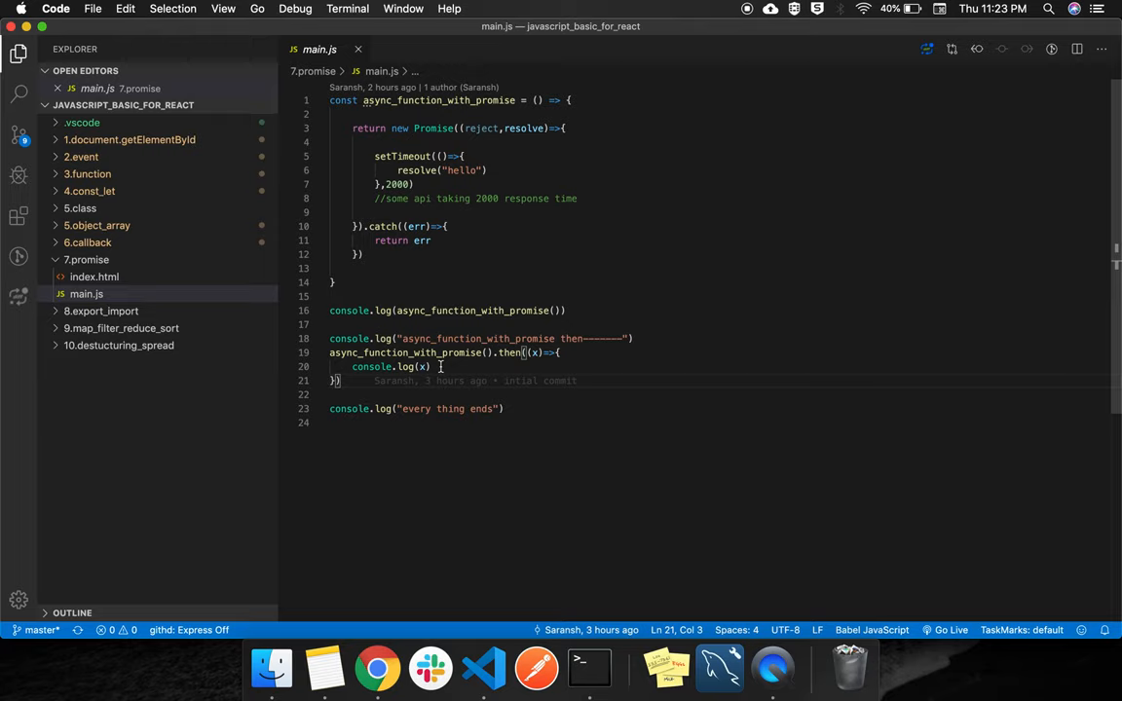
pyautogui.click(422, 366)
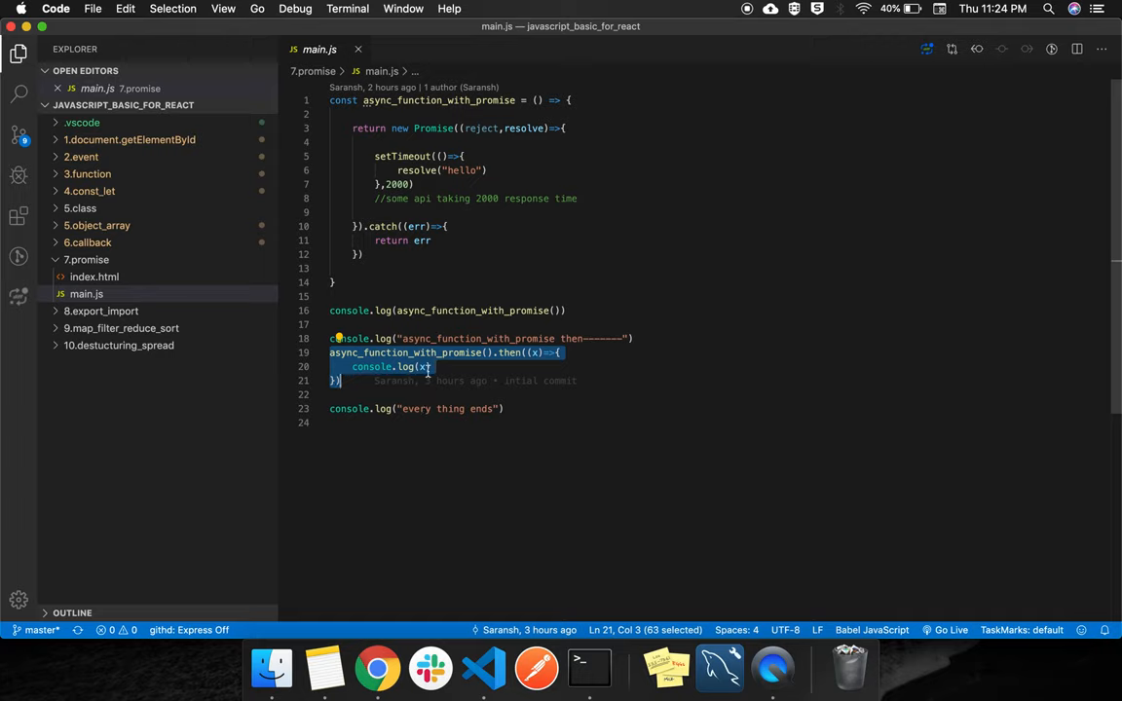
pyautogui.click(366, 667)
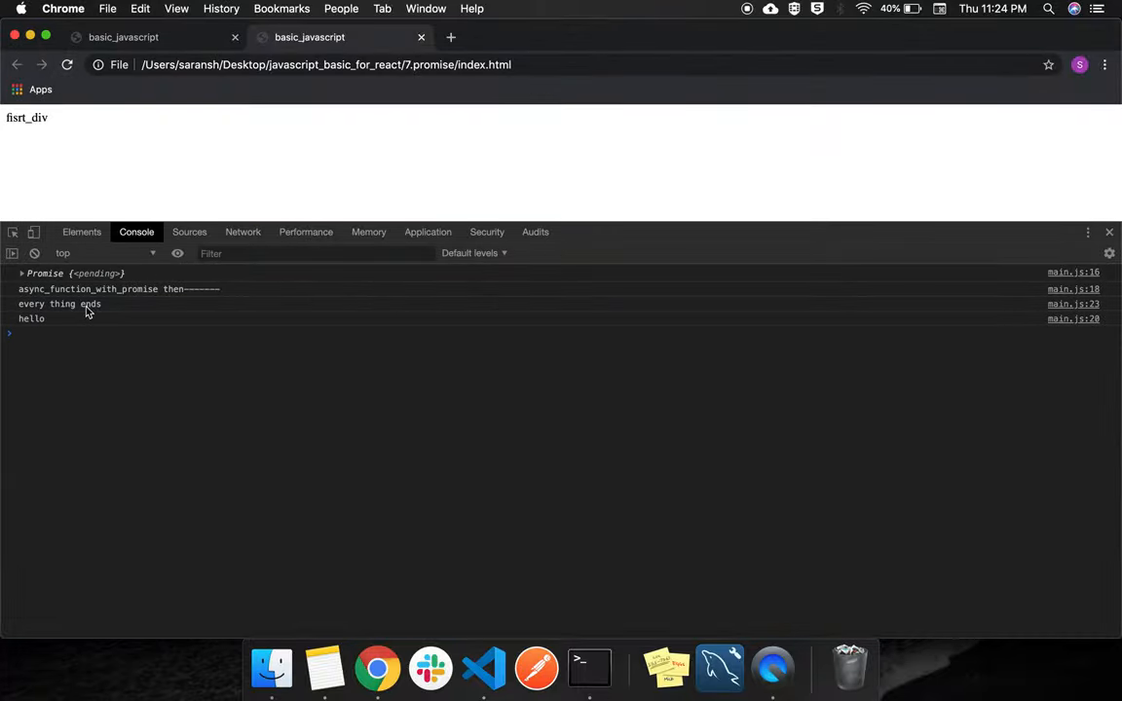
pyautogui.moveTo(172, 403)
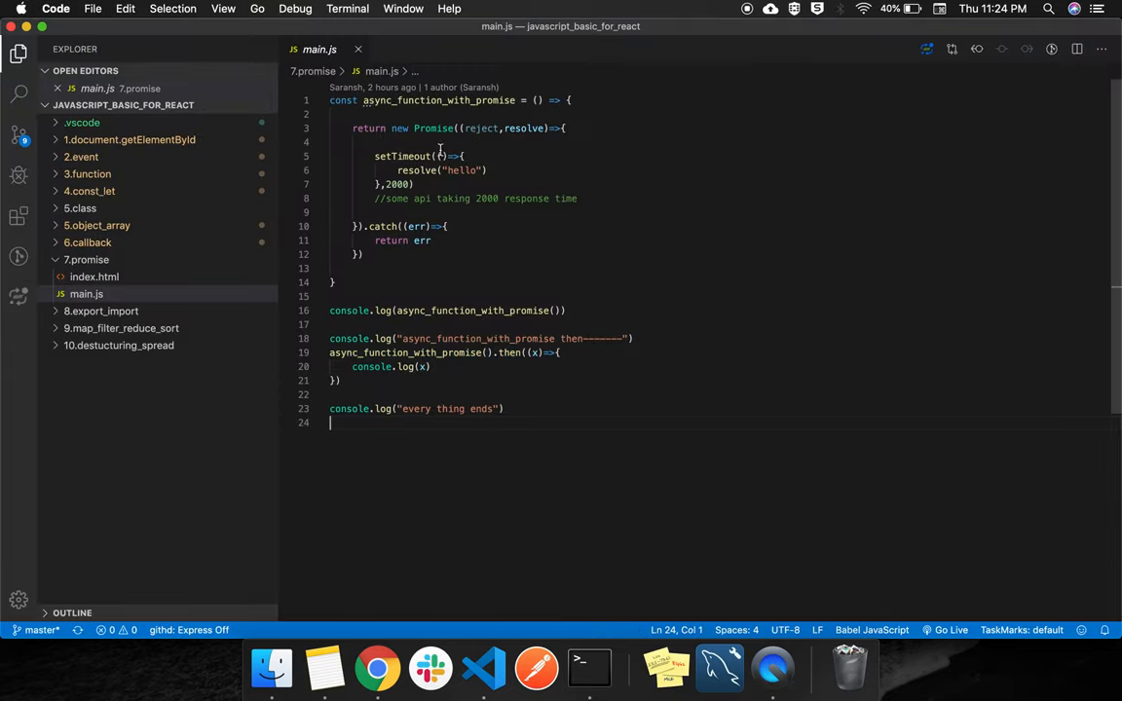
pyautogui.moveTo(471, 201)
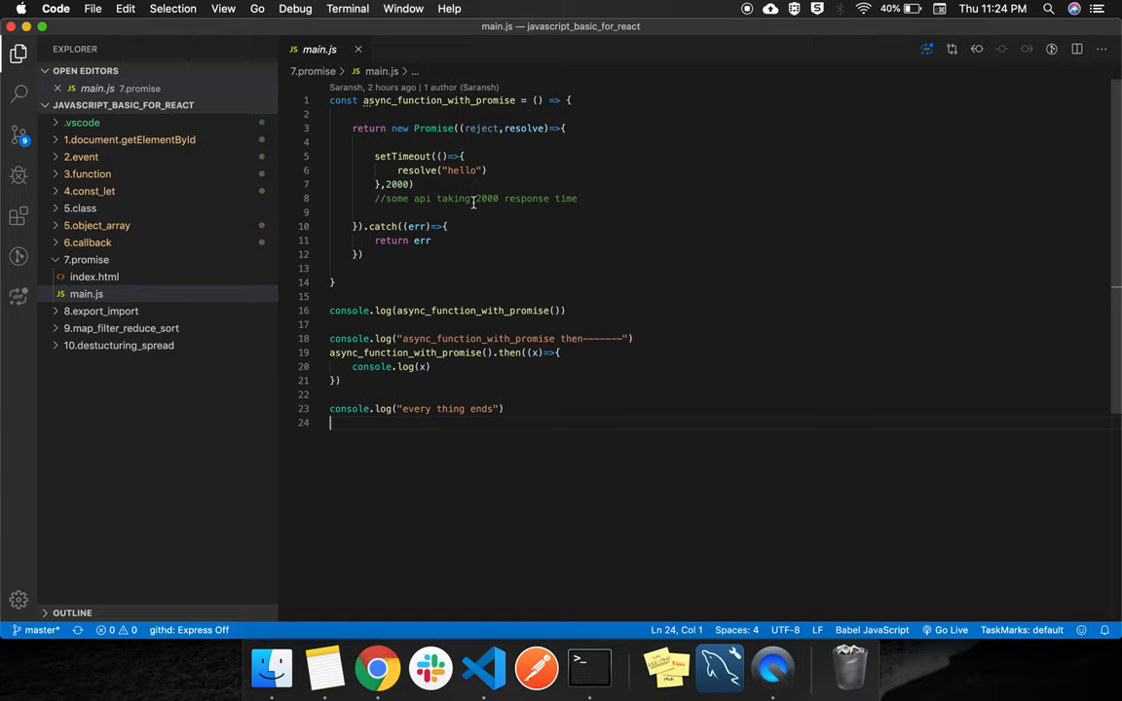
pyautogui.moveTo(814, 65)
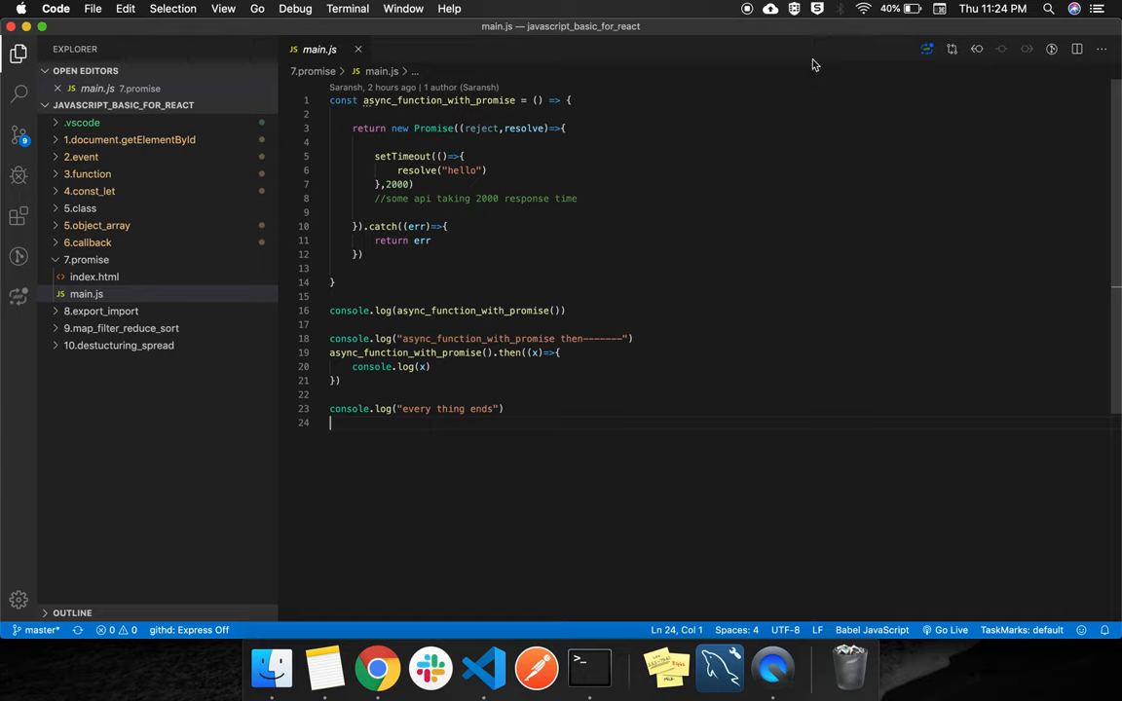